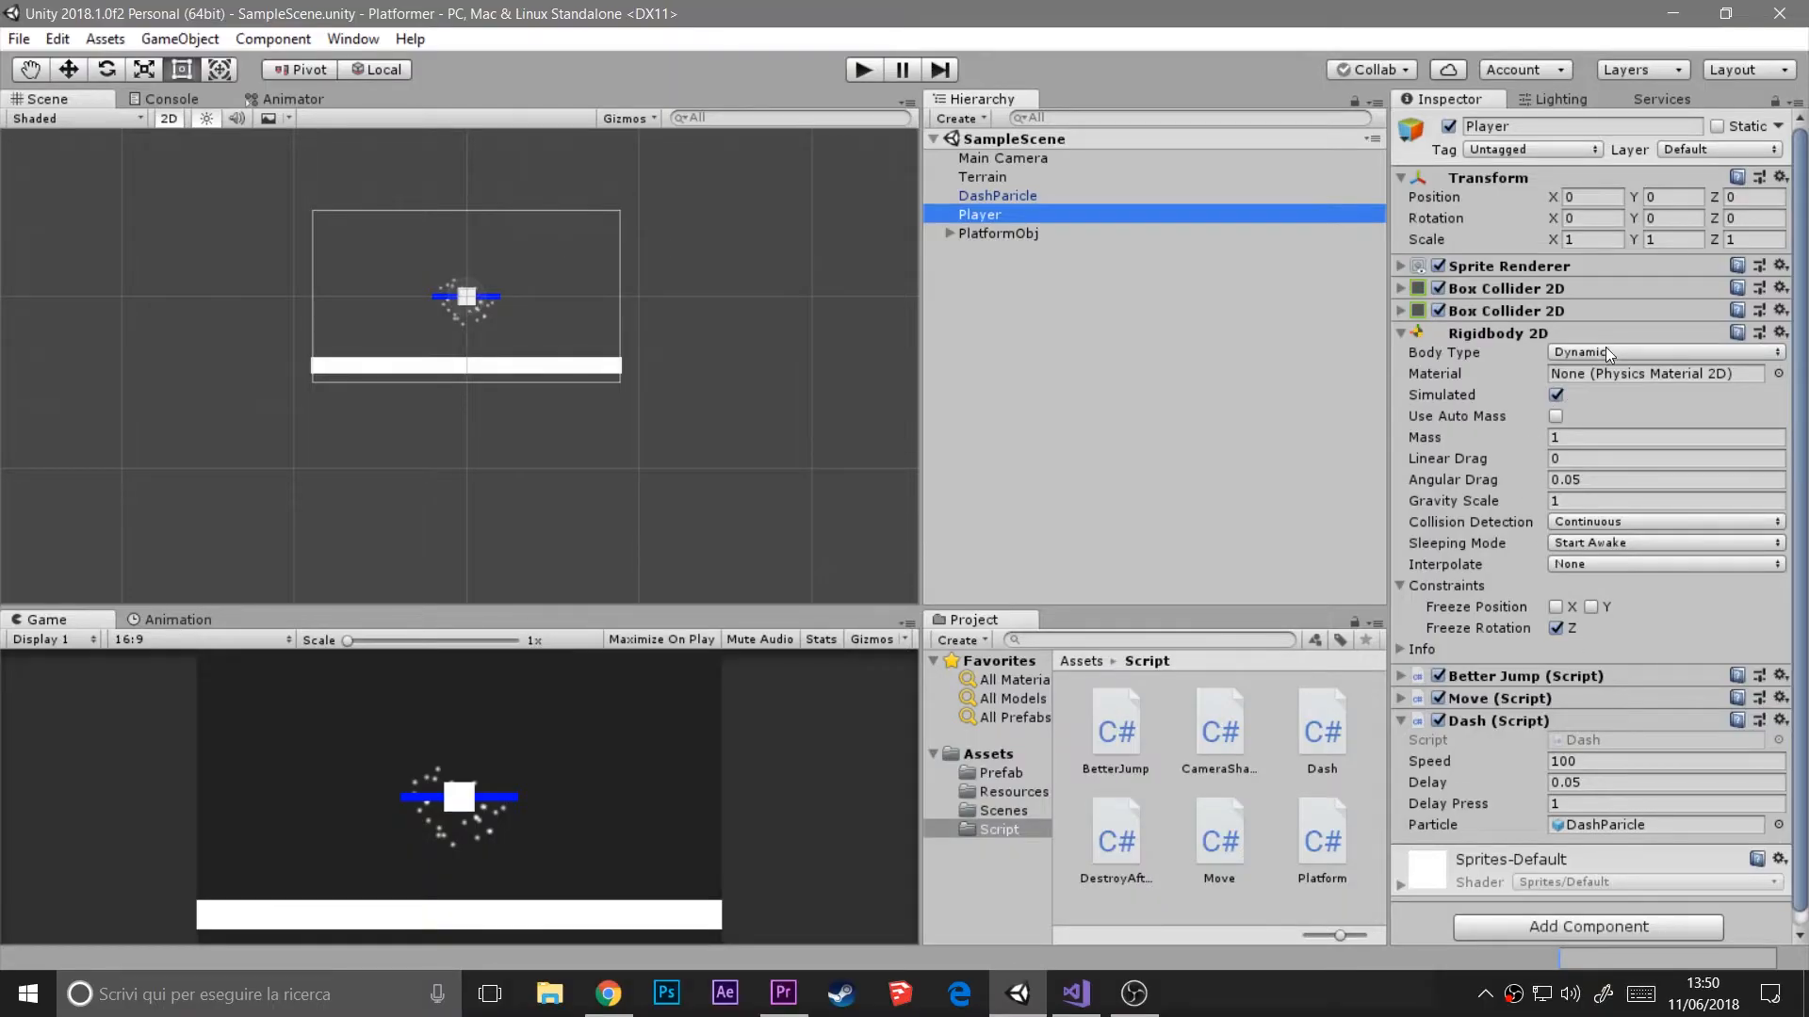
- Scroll through the open script code in the editor
left_click(1661, 521)
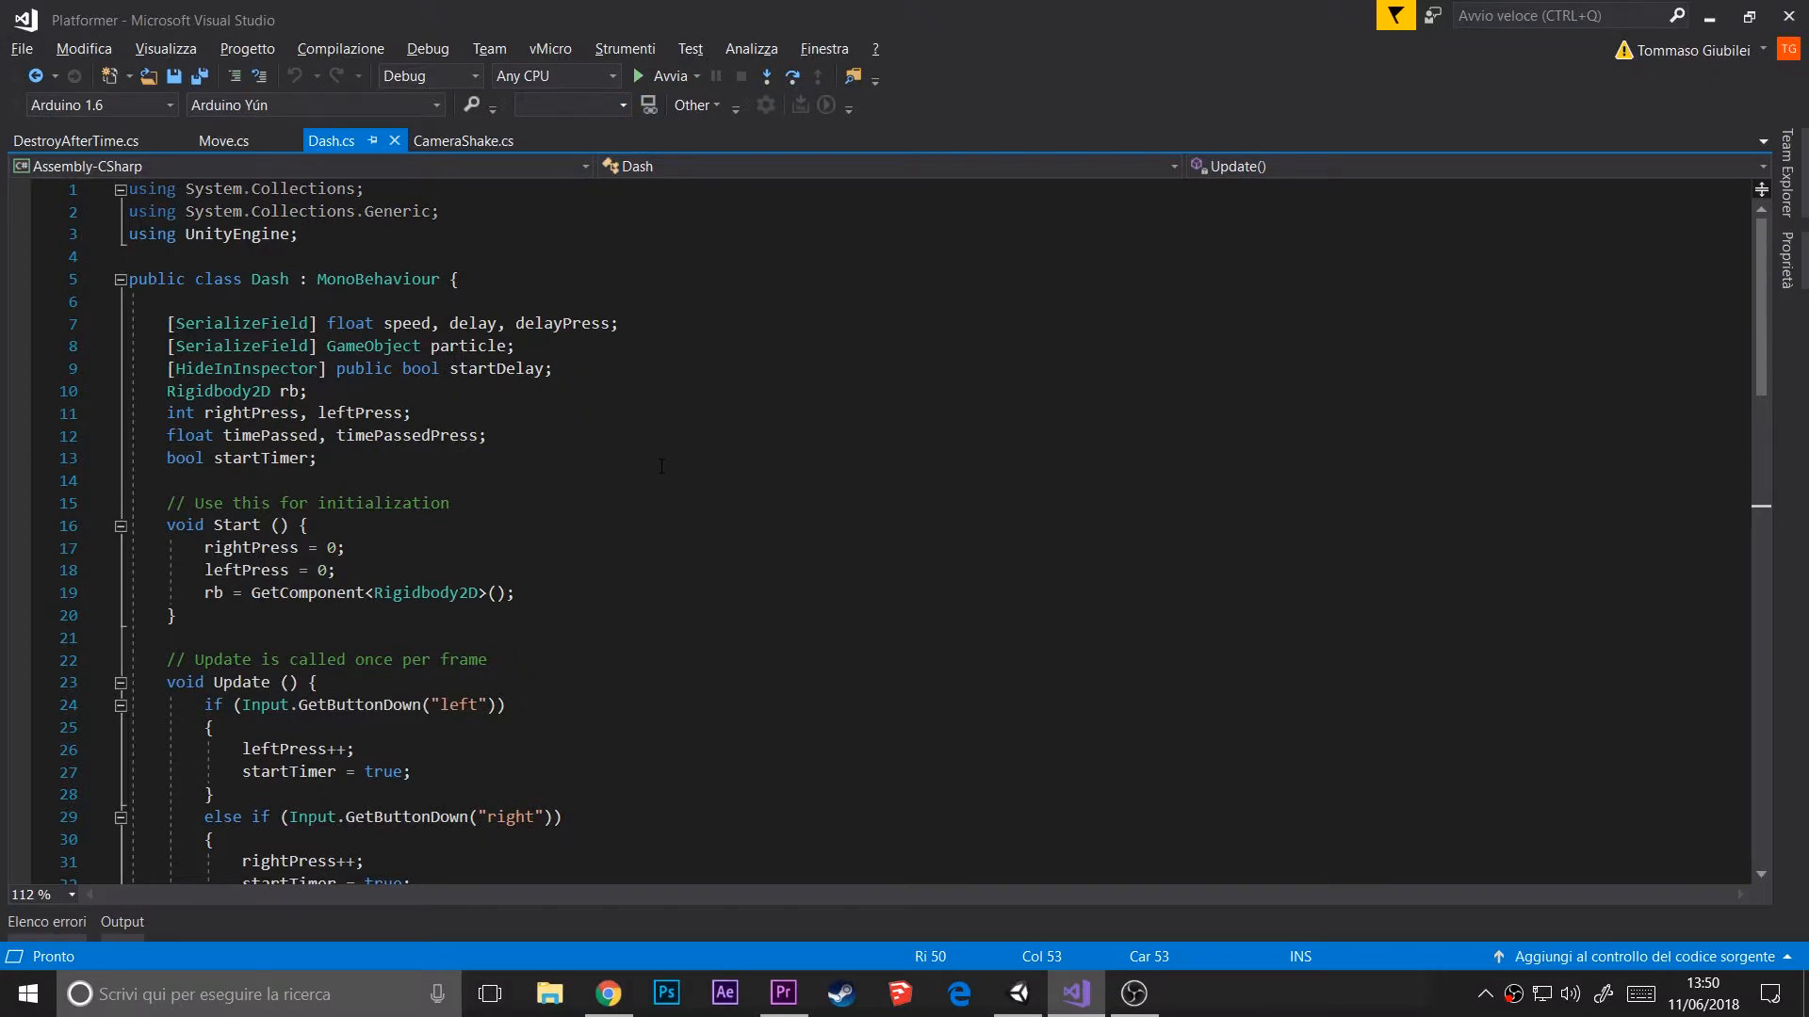
mouse_move(751, 510)
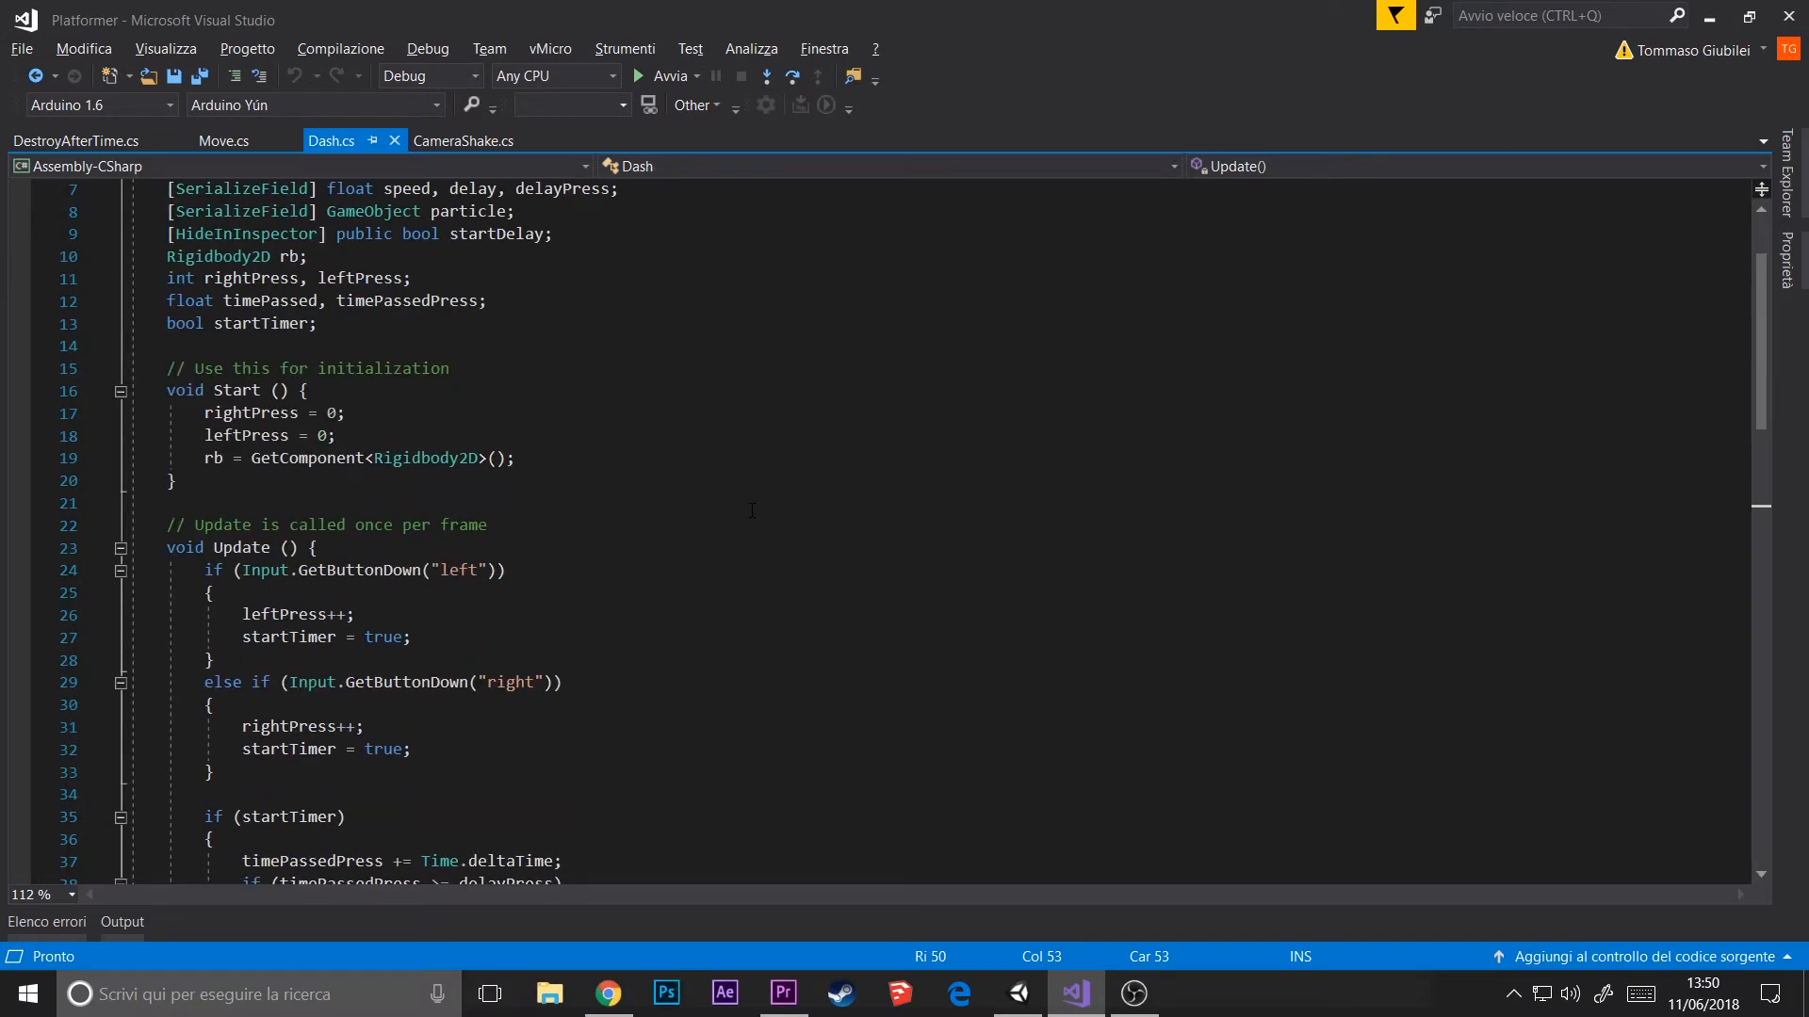
scroll("down", 3)
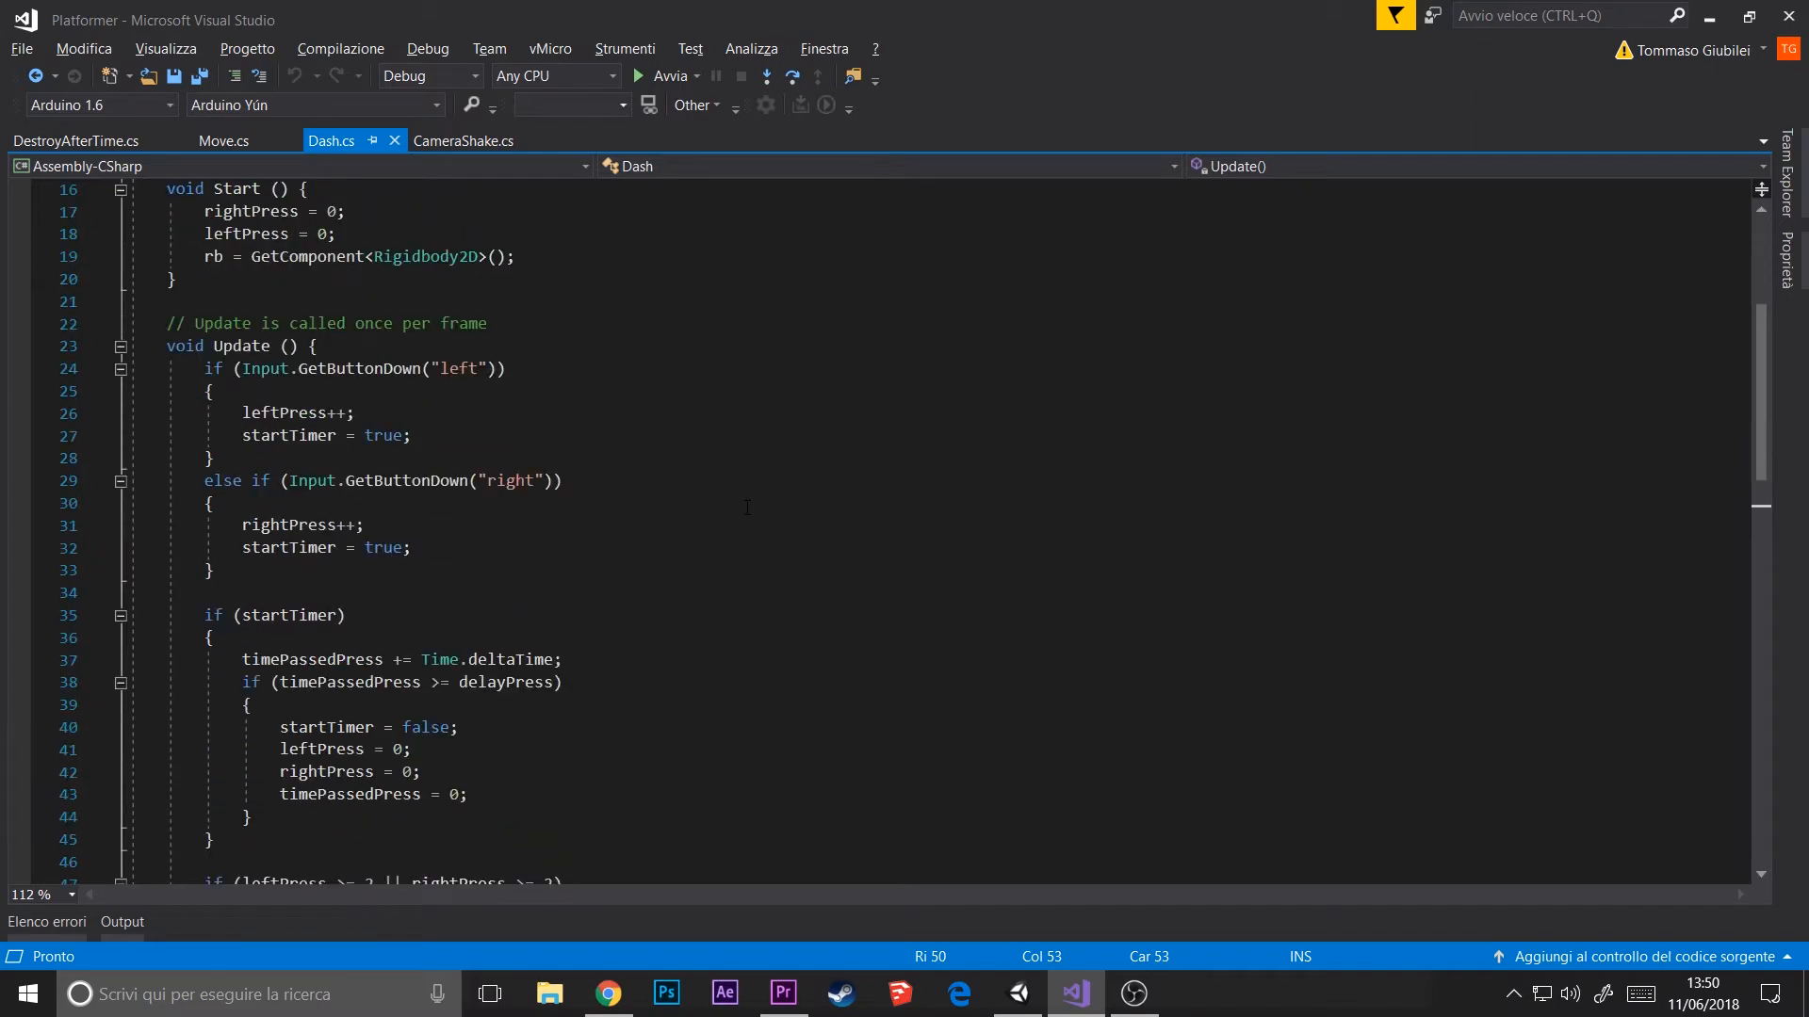
scroll("down", 3)
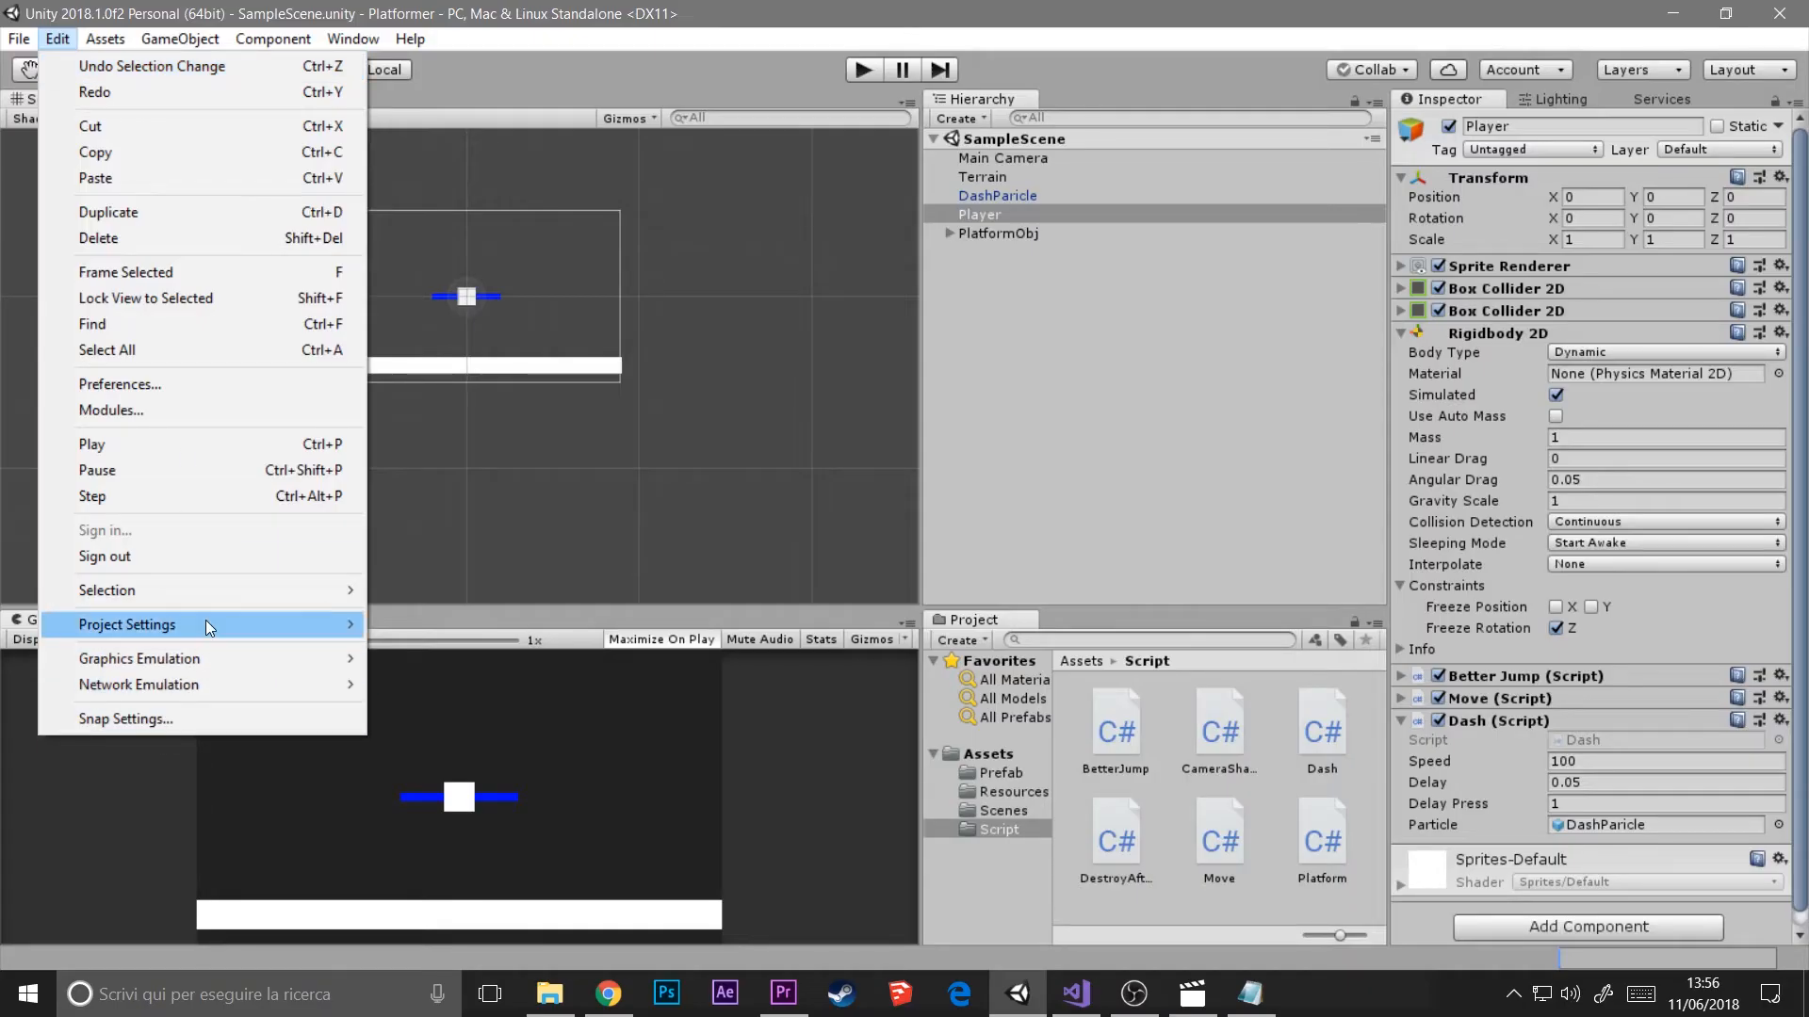
left_click(127, 623)
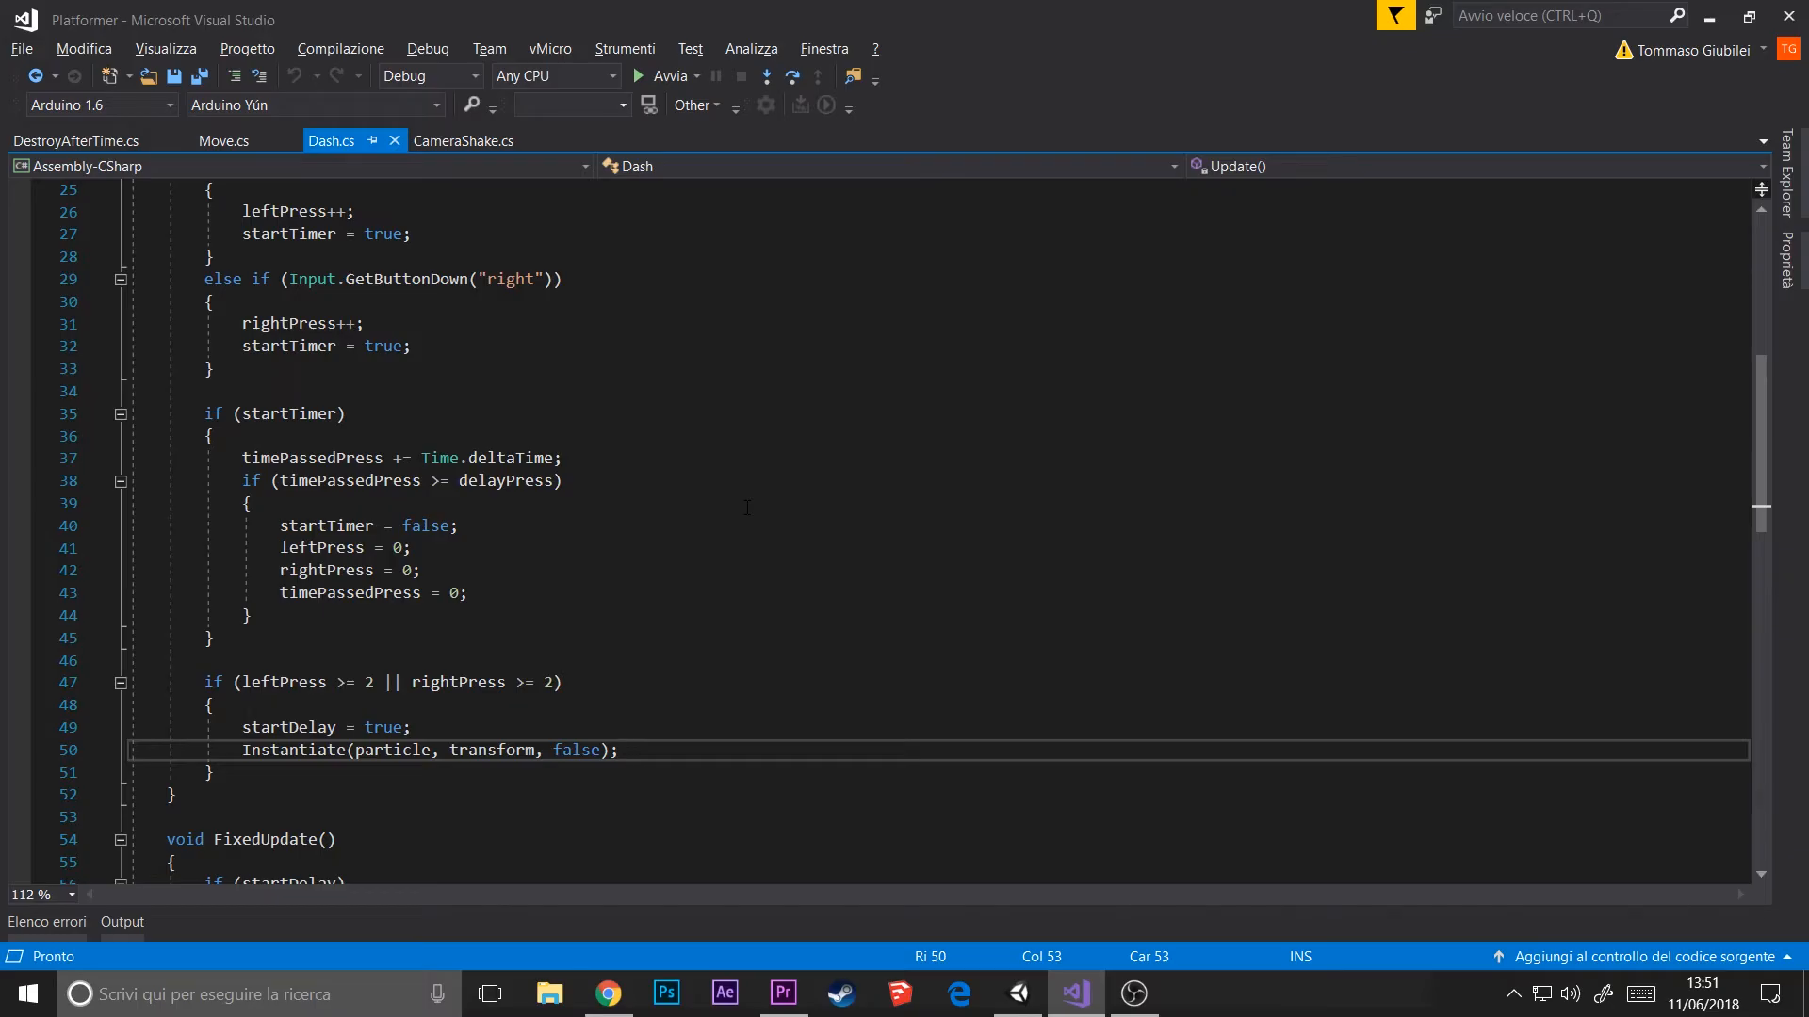
left_click(618, 750)
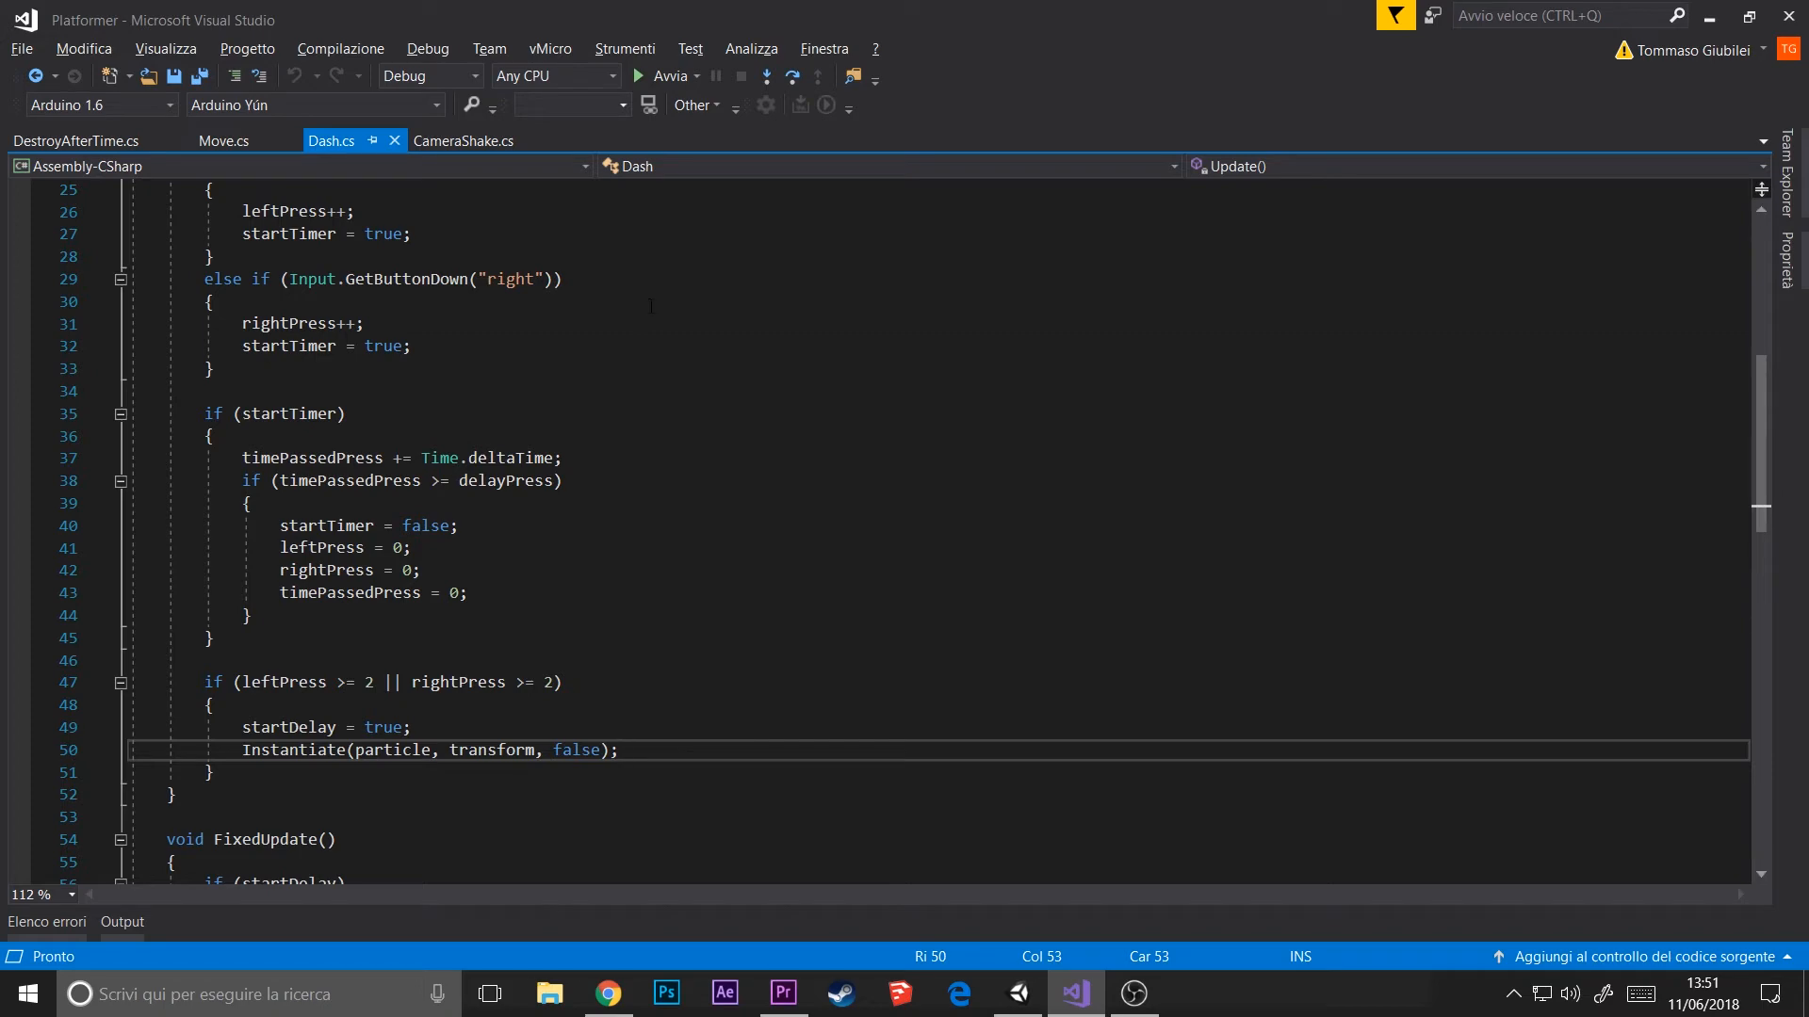
scroll("down", 3)
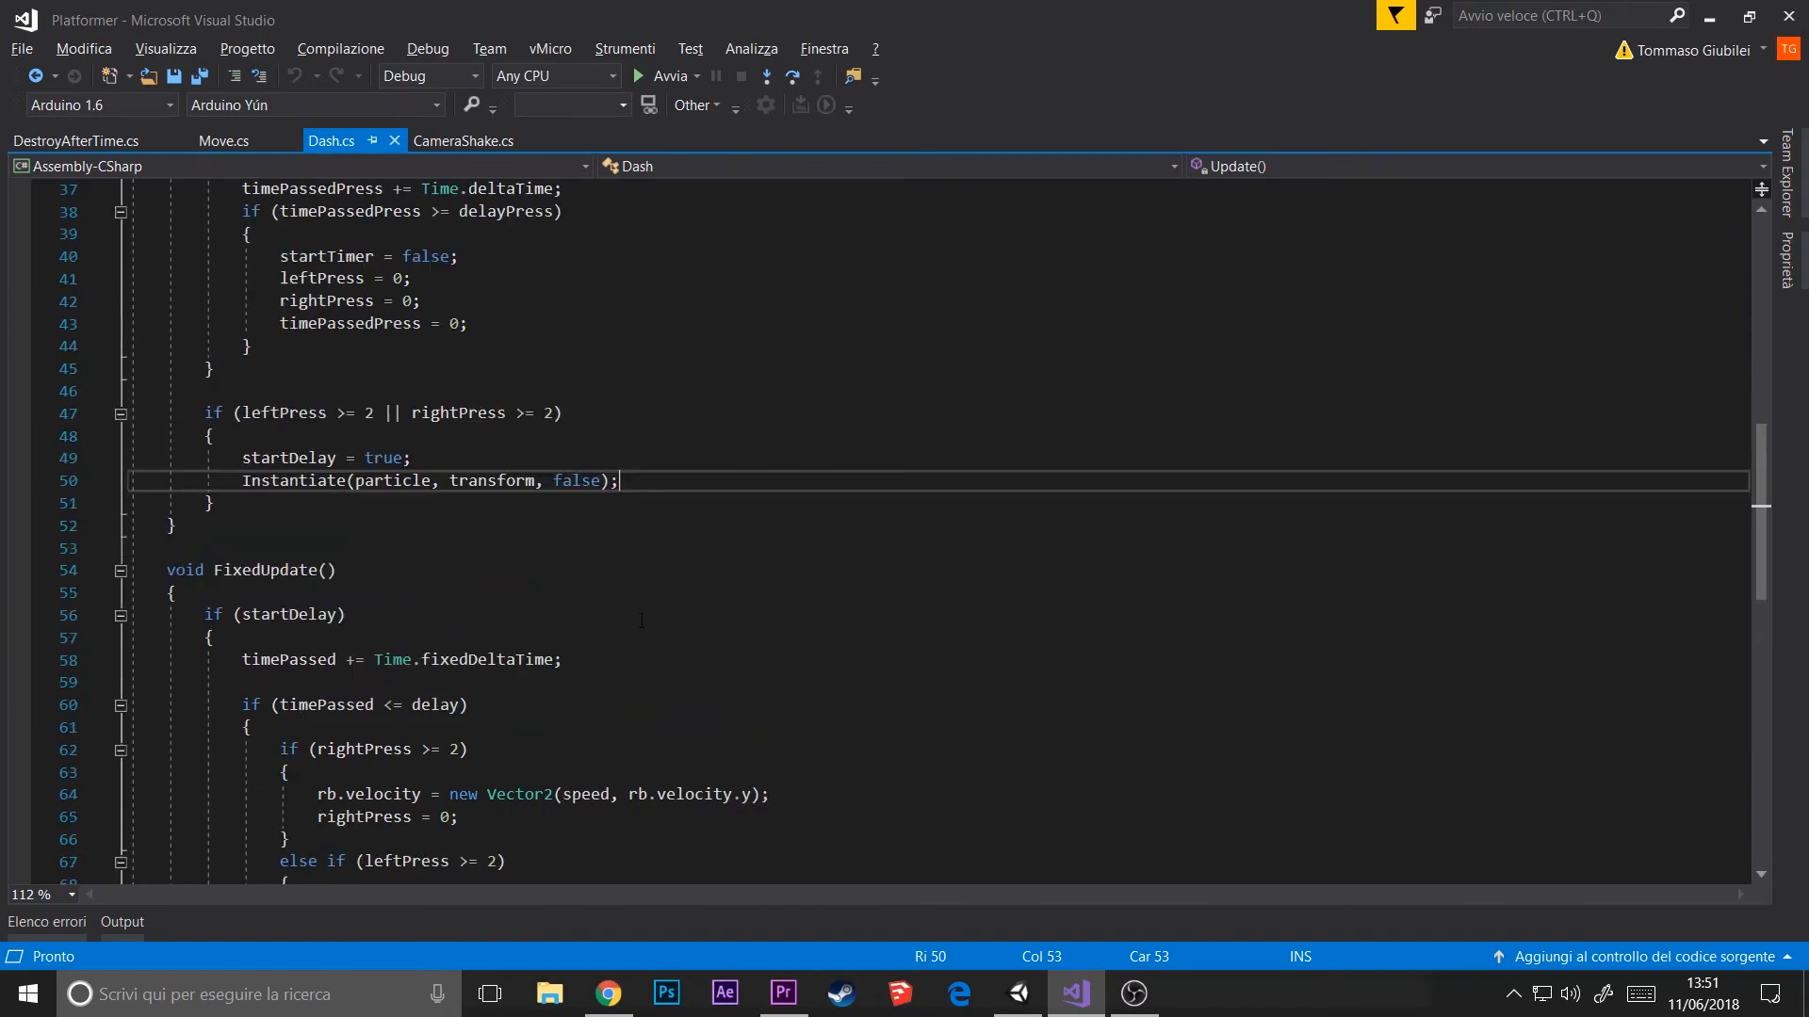
scroll("down", 3)
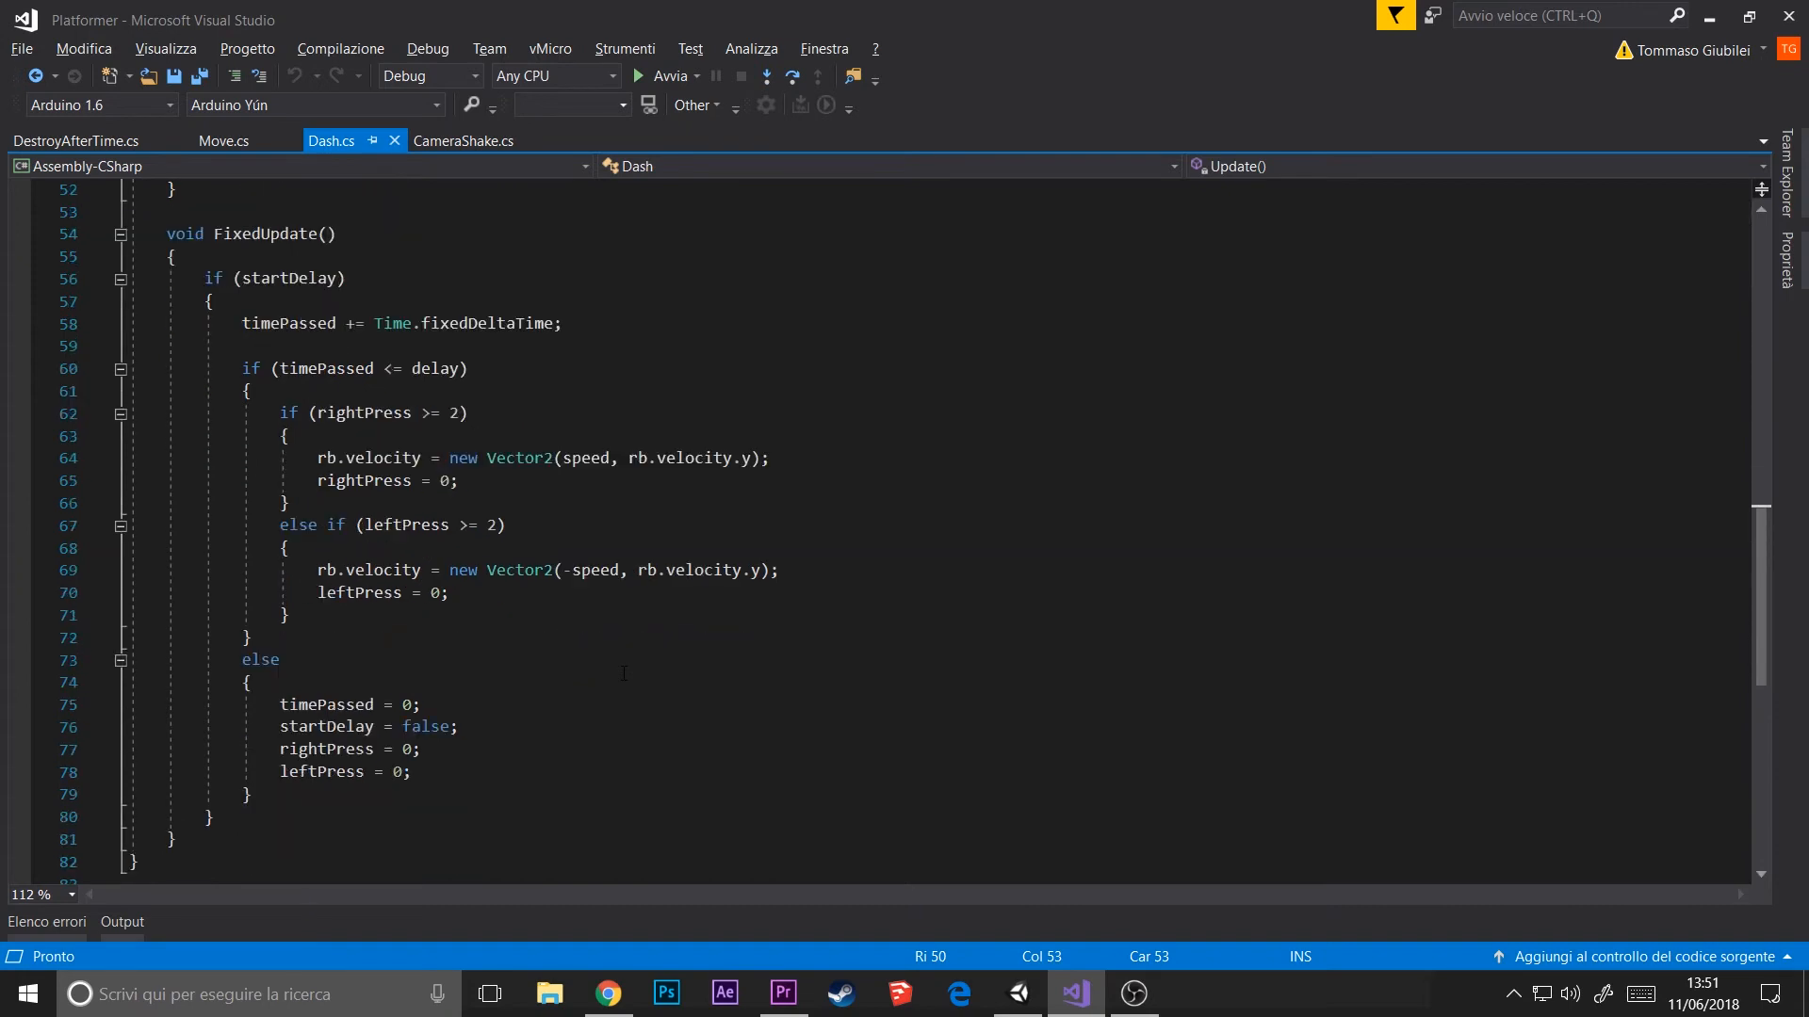
mouse_move(677, 835)
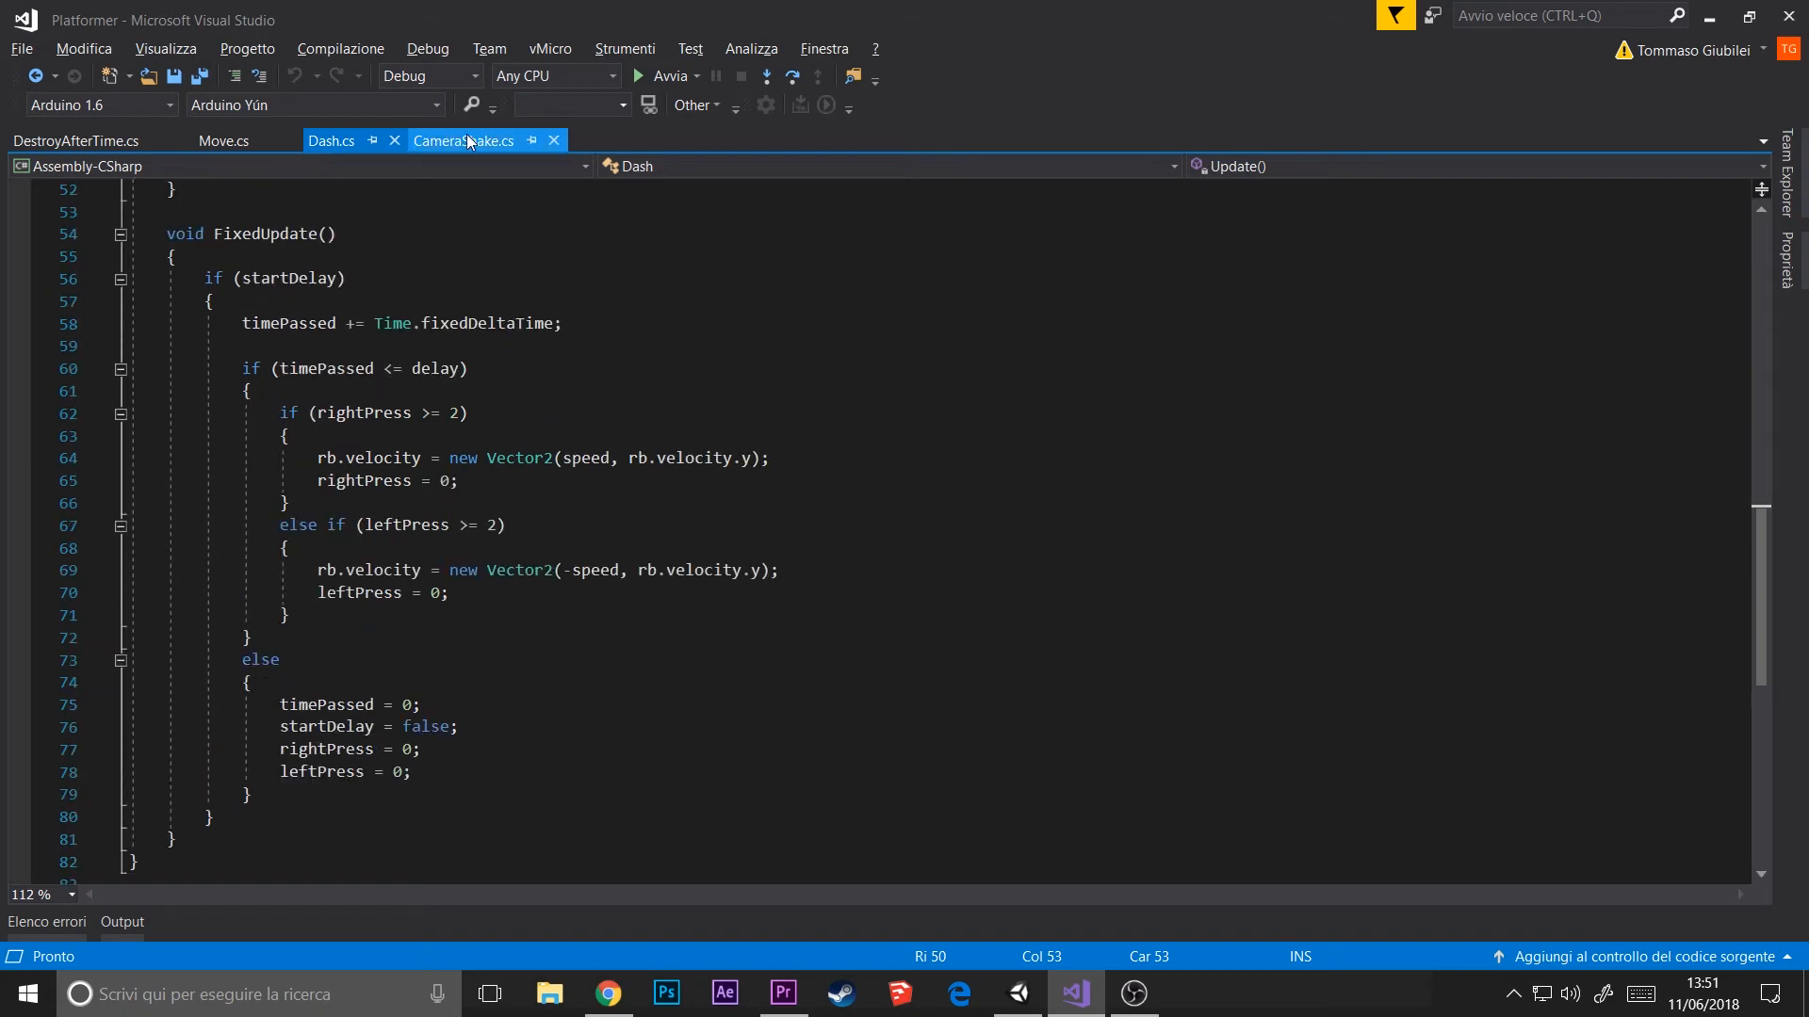
- Review CameraShake's dash camera shake, then Move's FixedUpdate skipping velocity while dashing
left_click(464, 140)
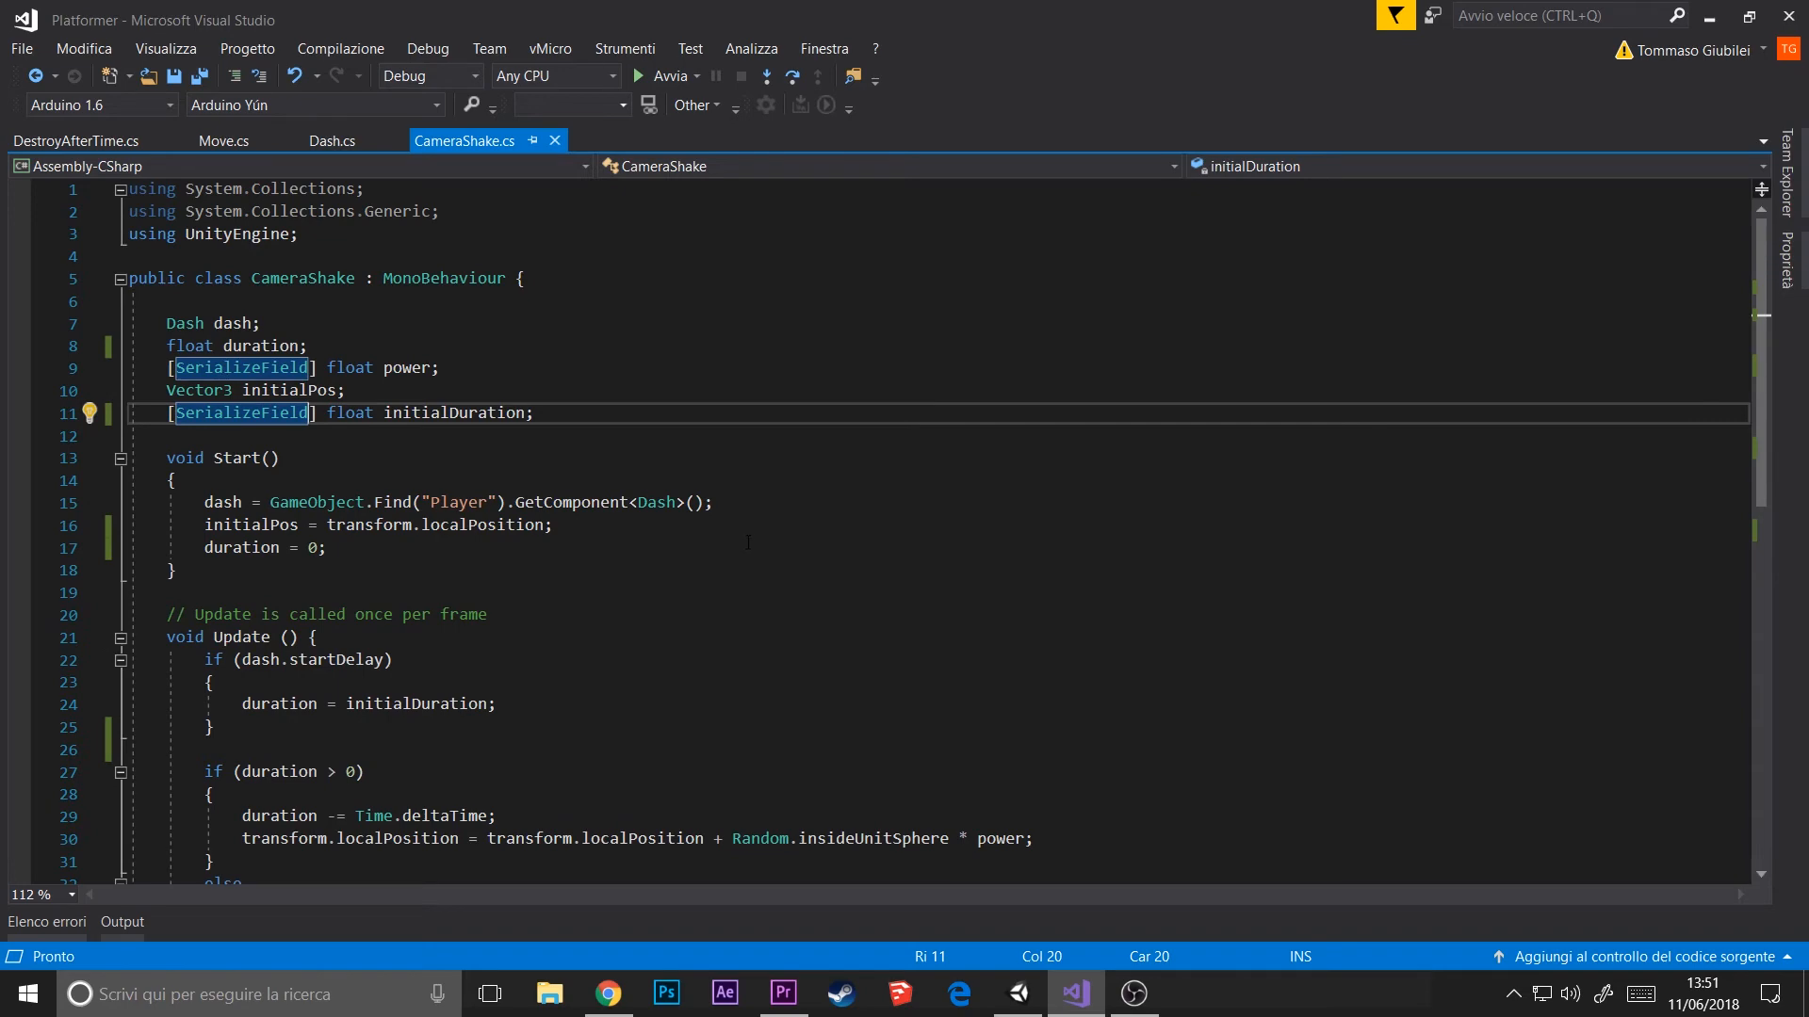
scroll("down", 3)
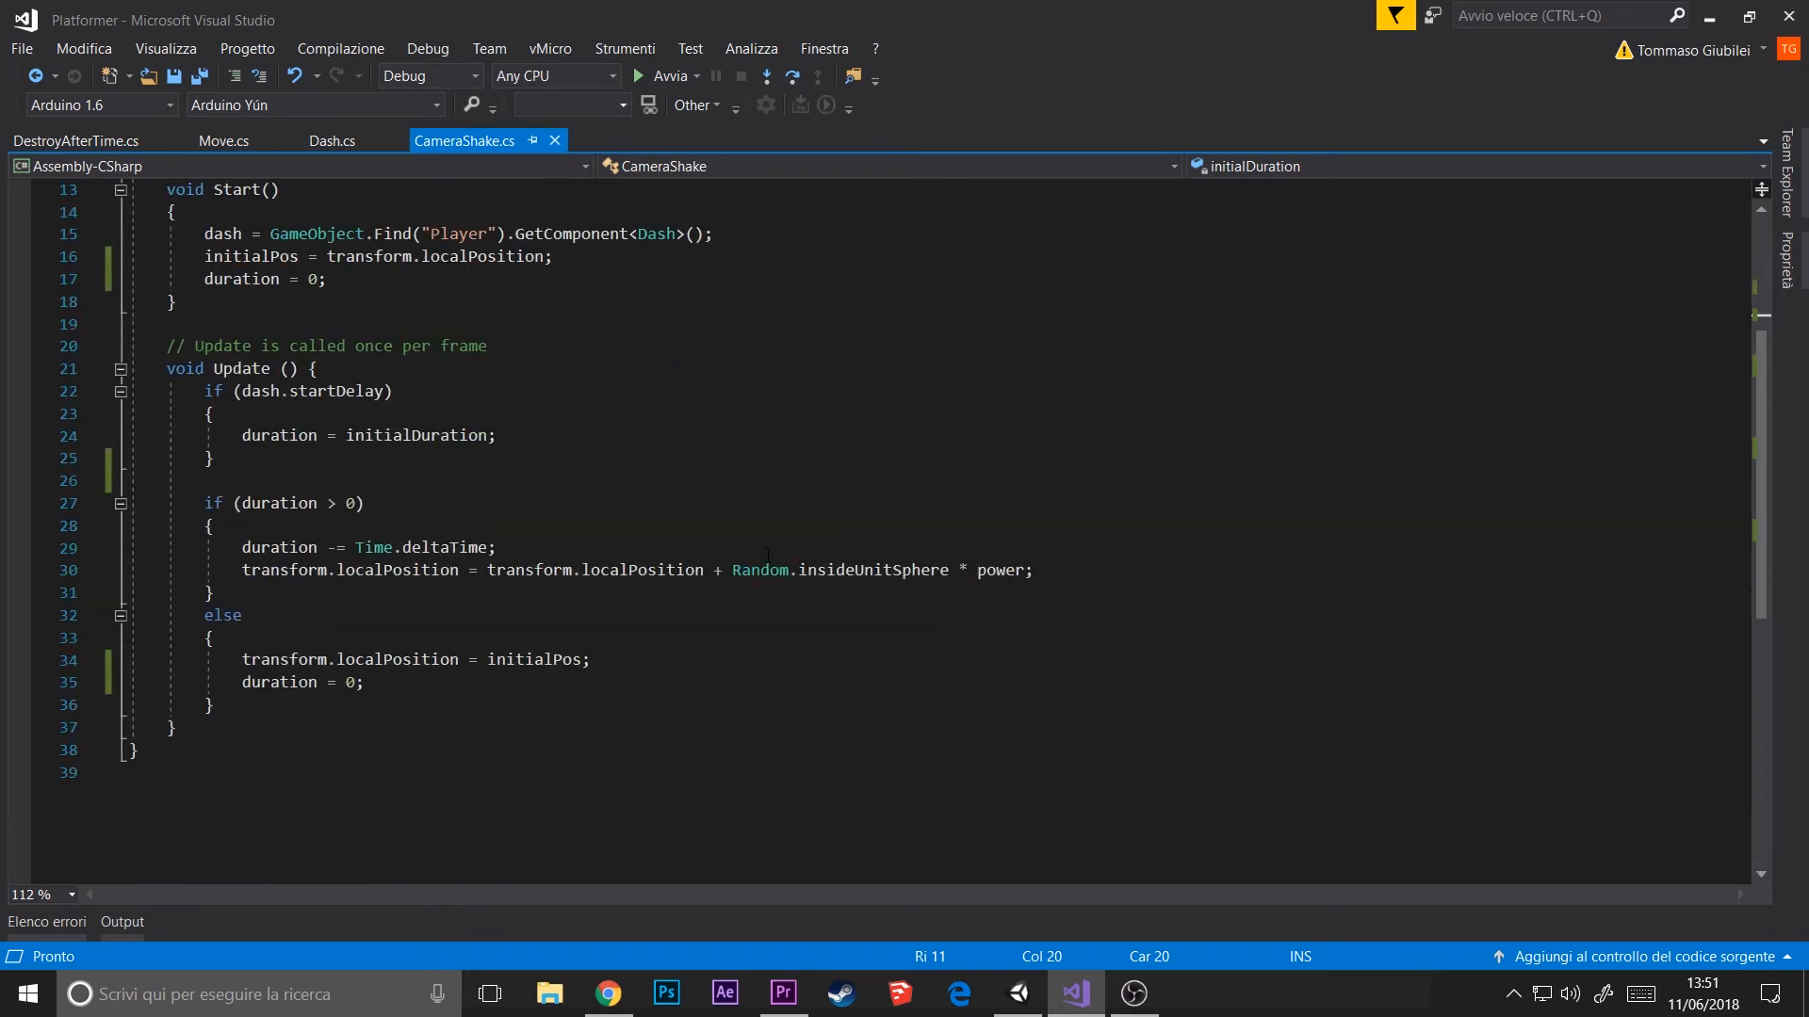
left_click(225, 139)
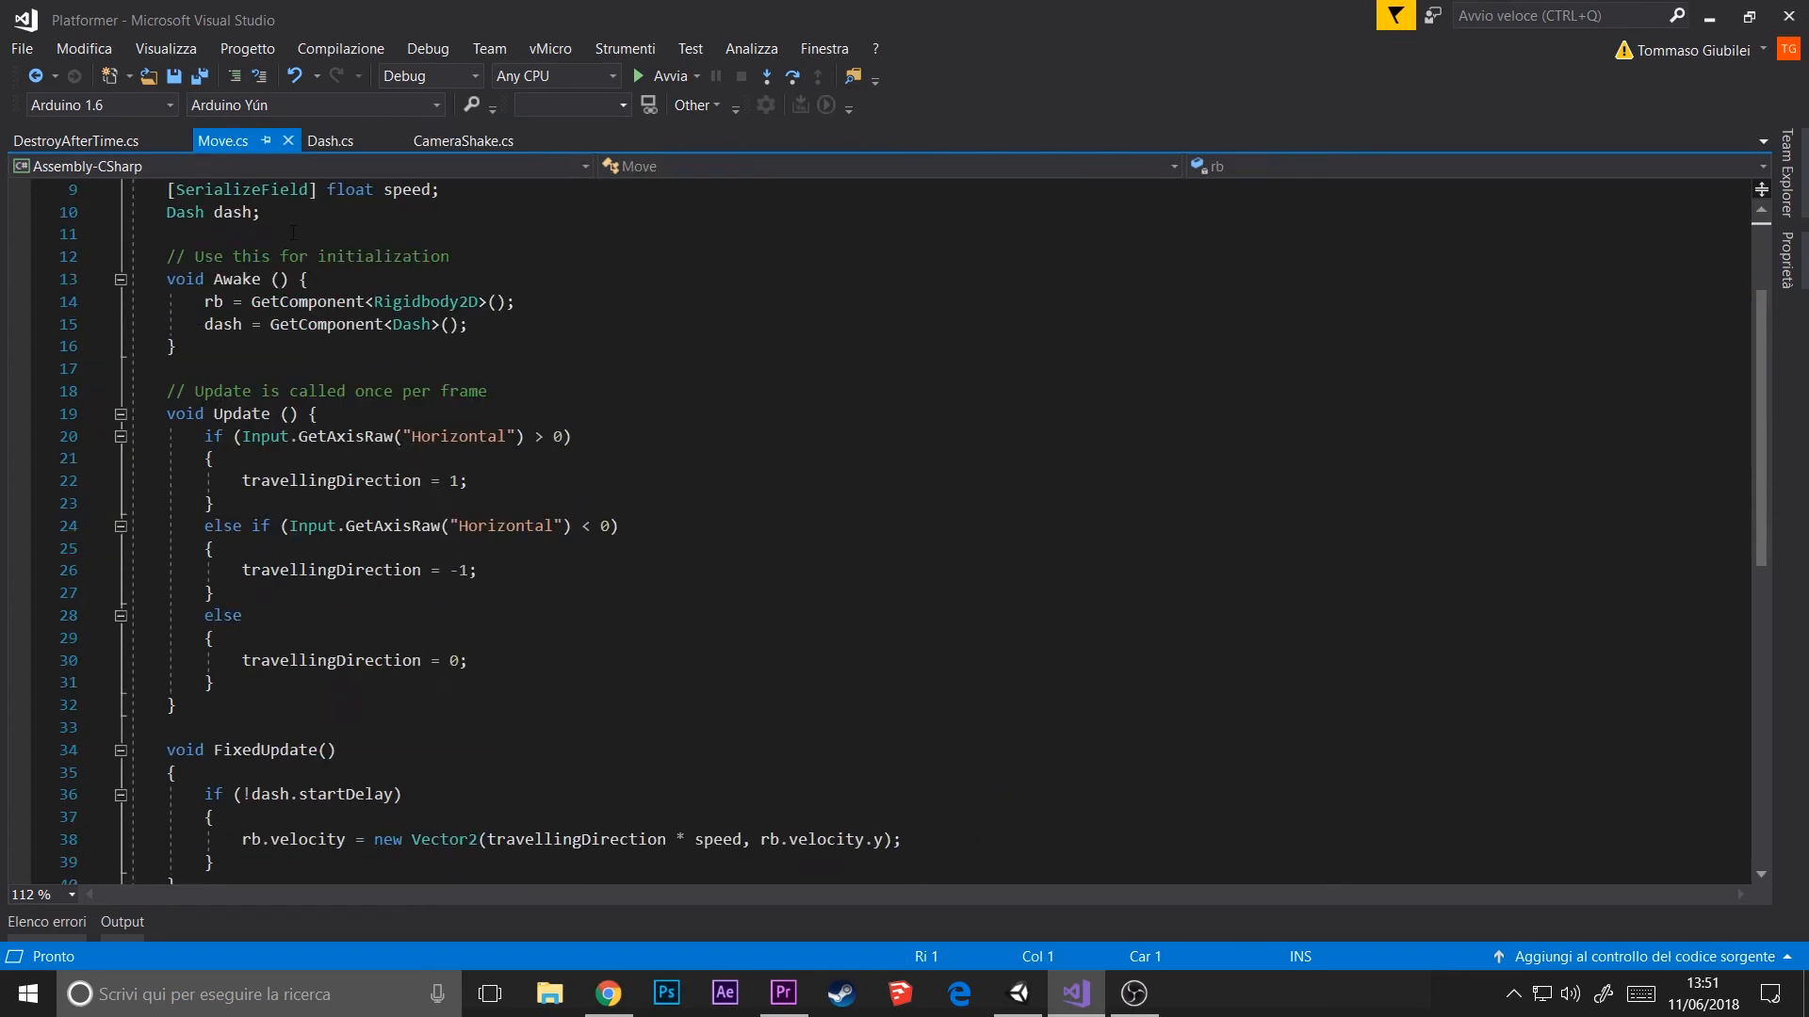
scroll("down", 3)
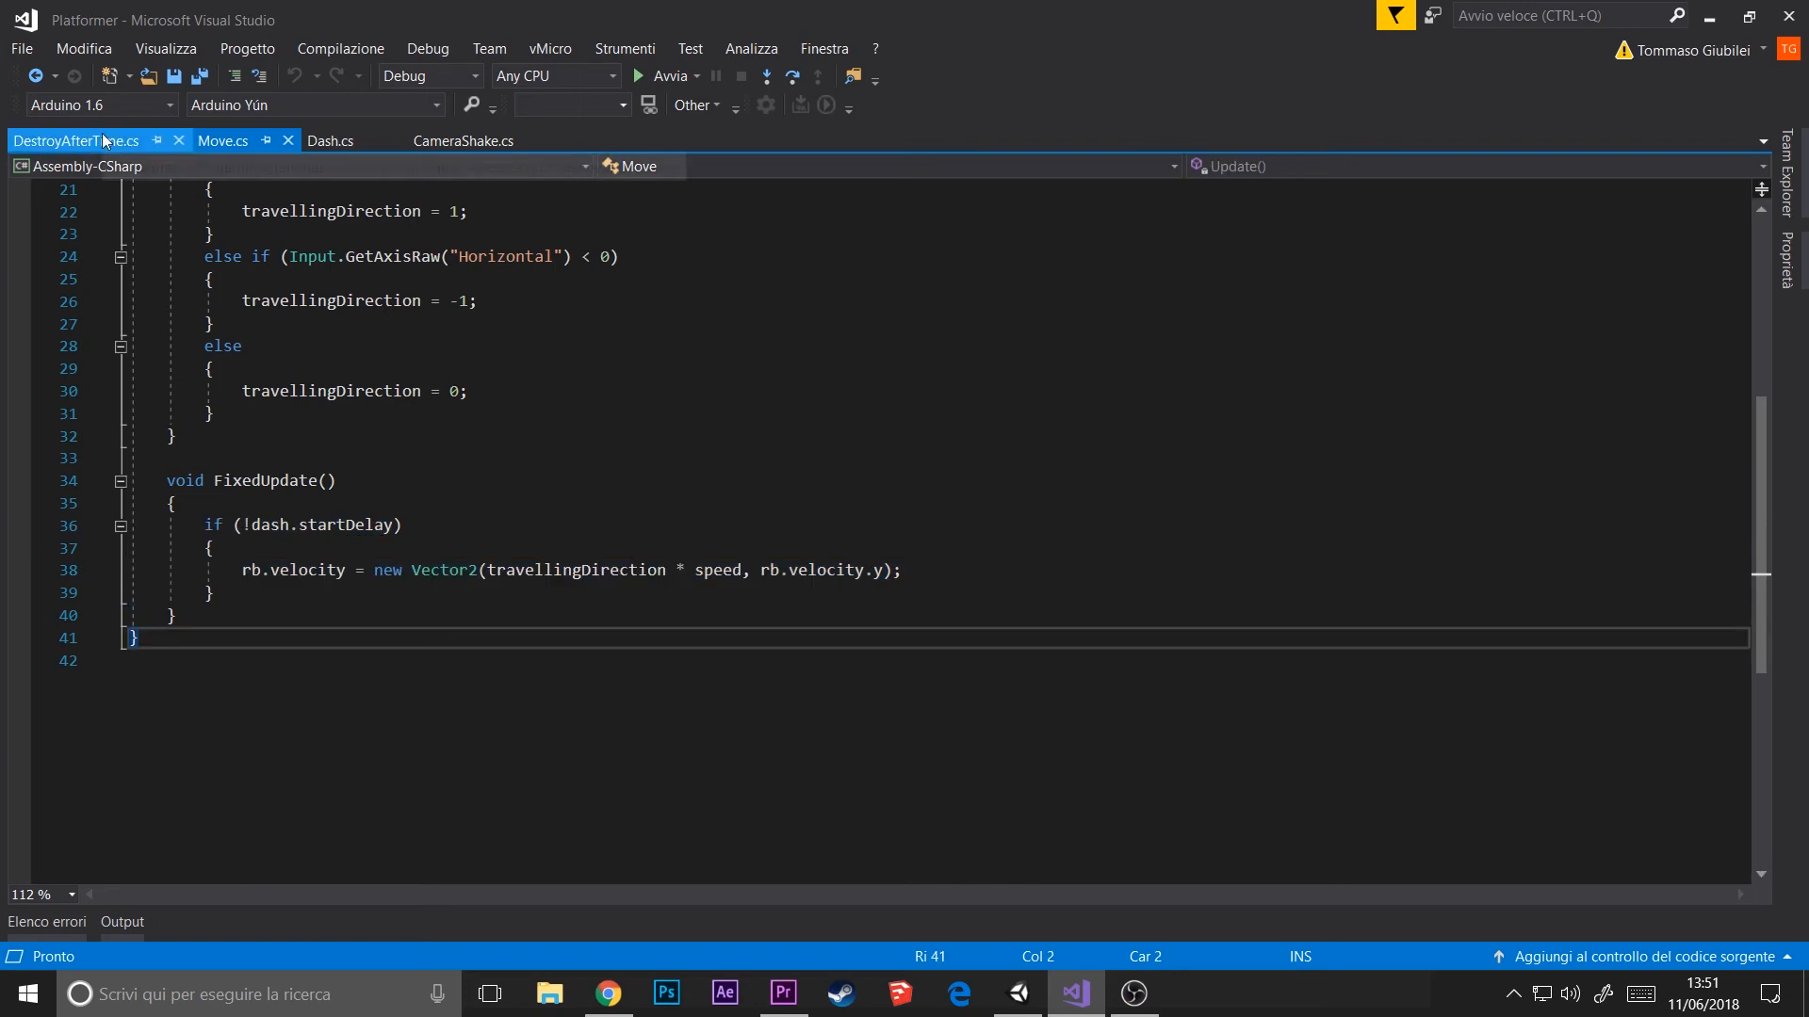
mouse_move(75, 140)
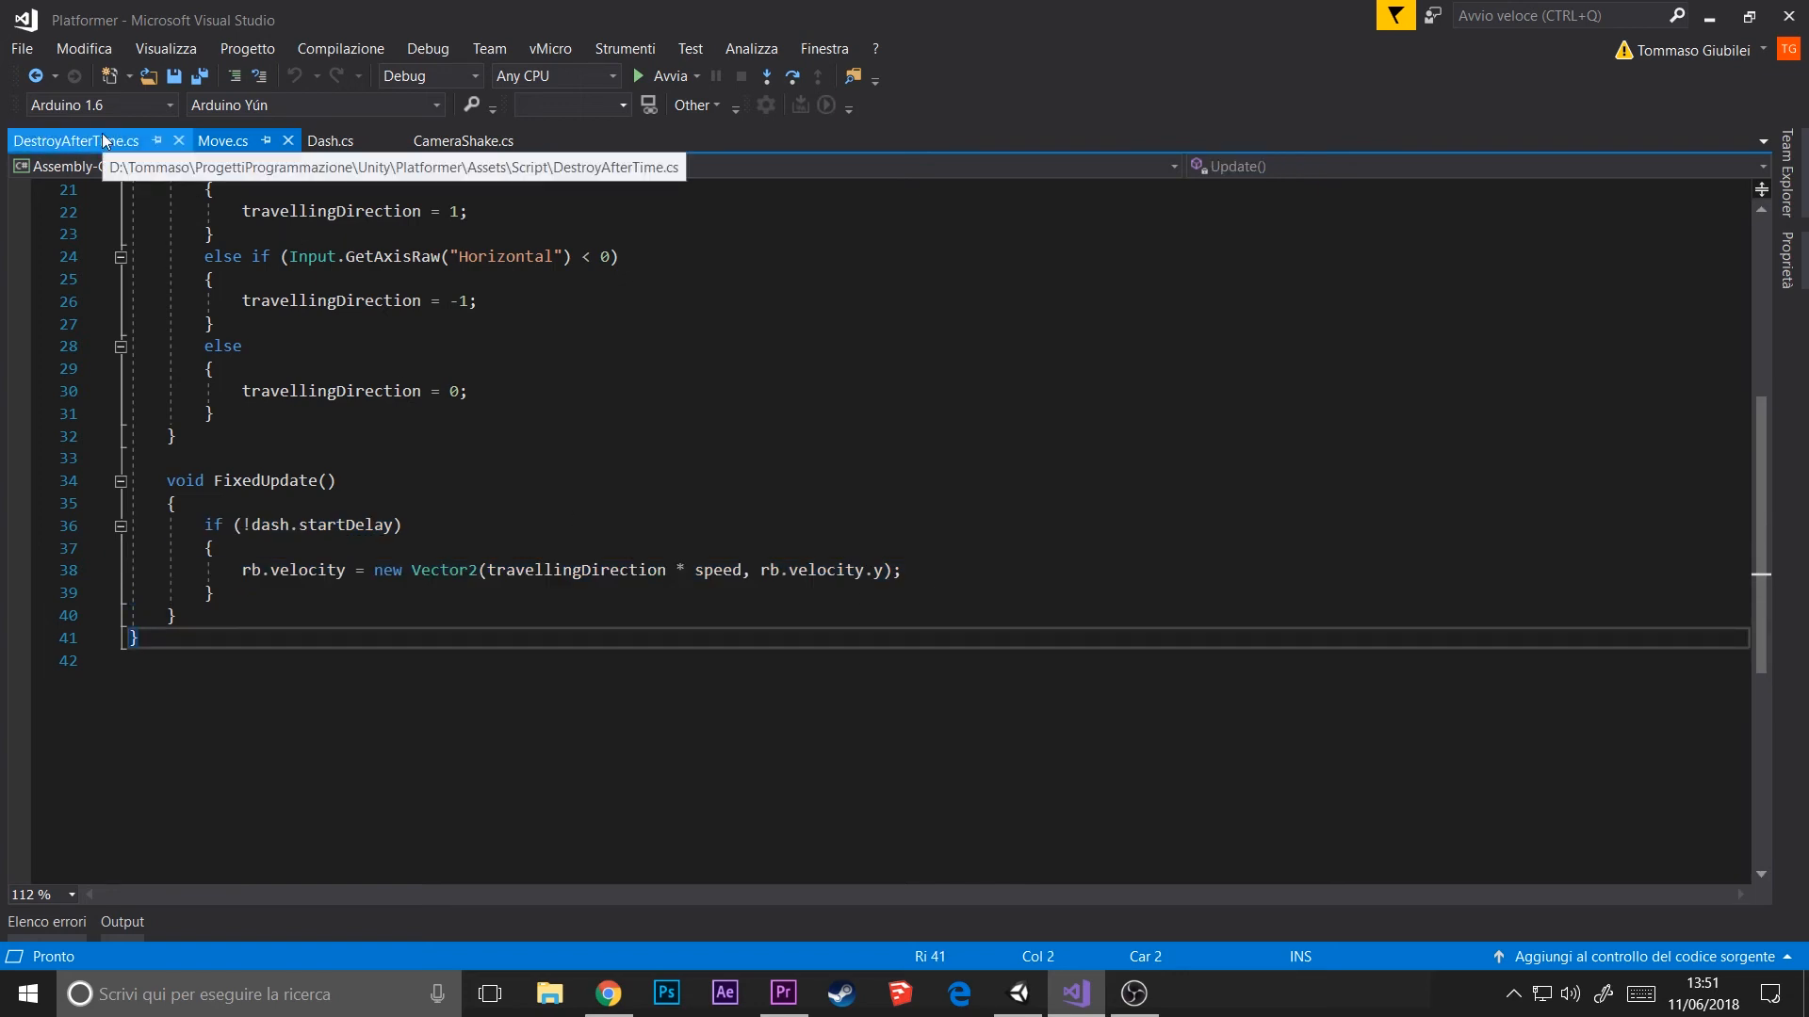
left_click(221, 139)
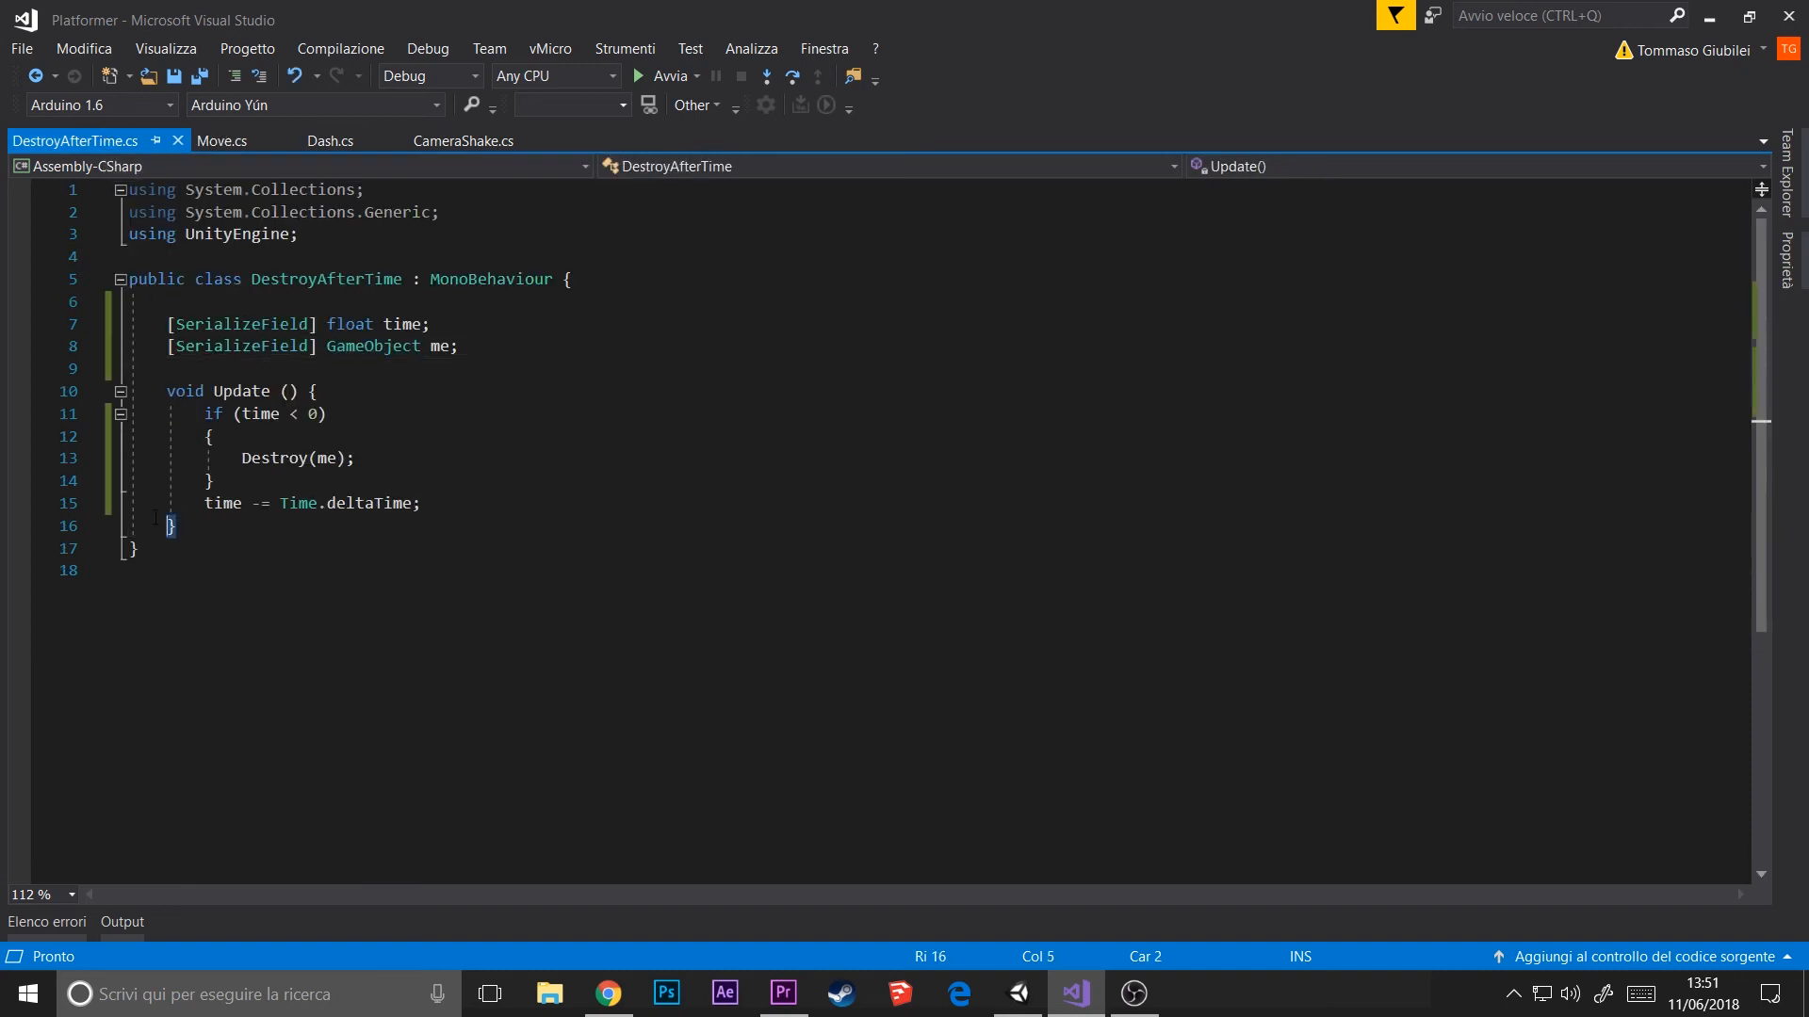
left_click(175, 525)
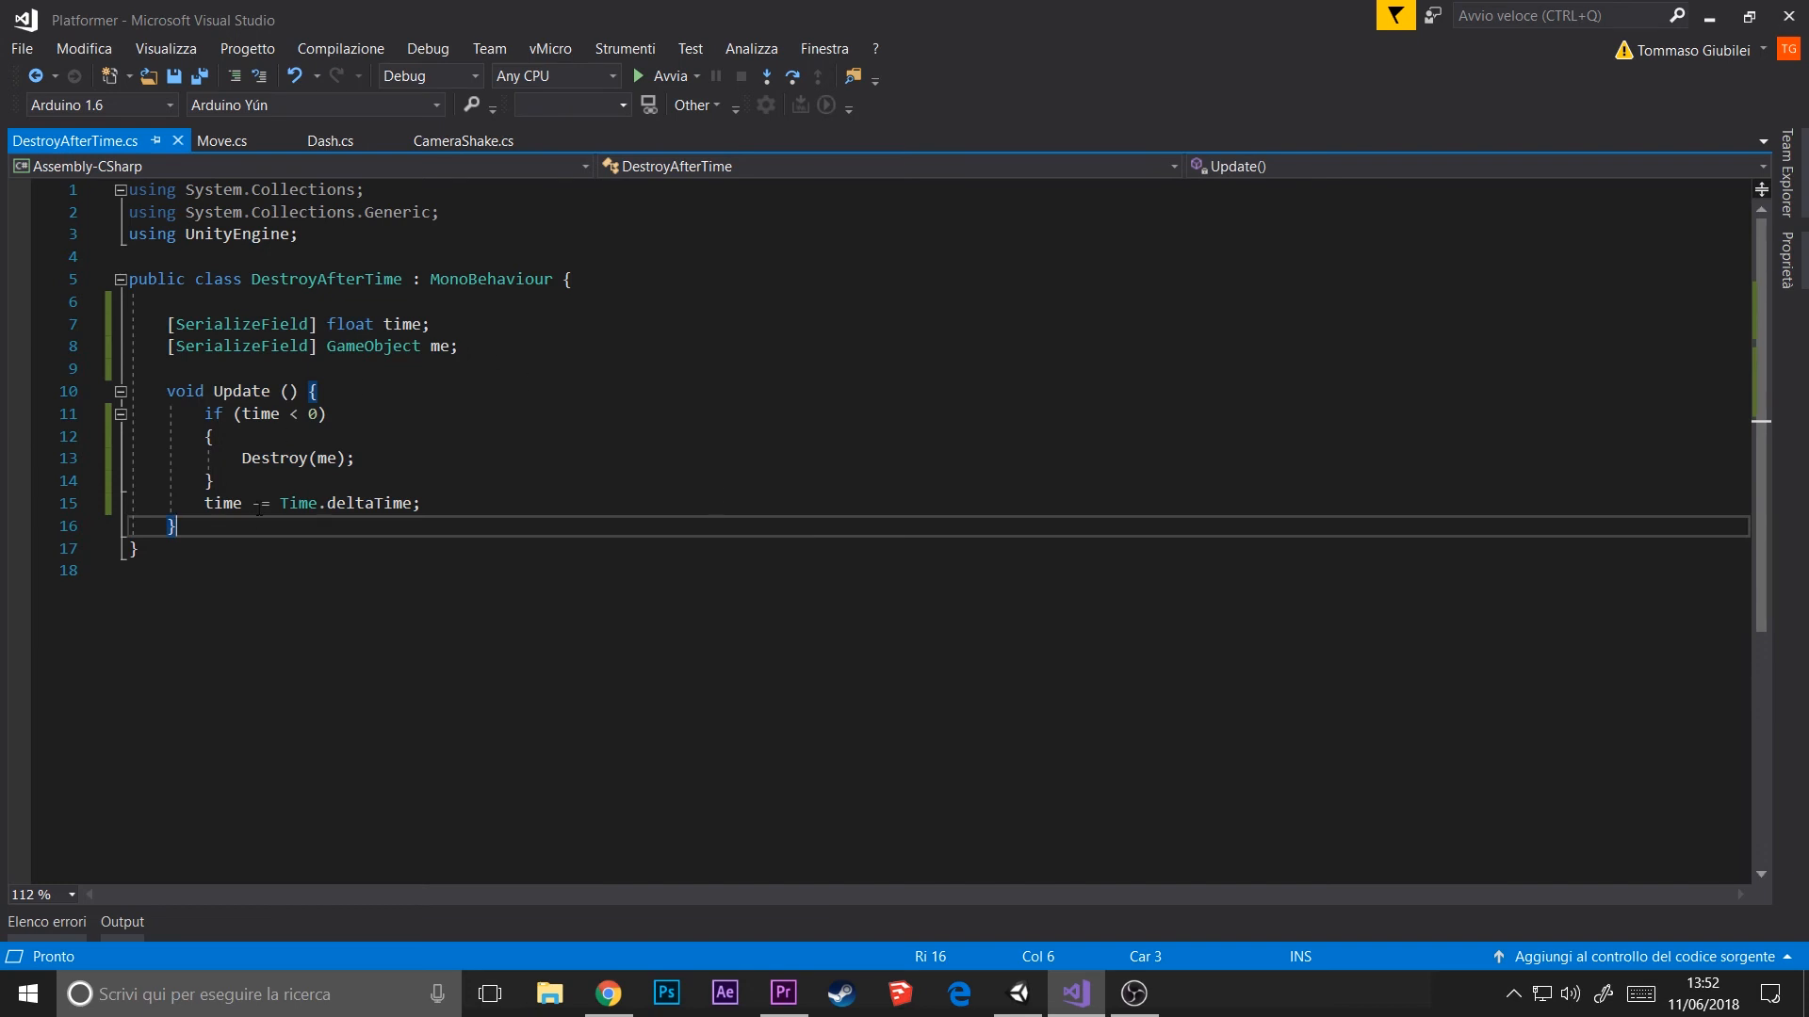
left_click(221, 141)
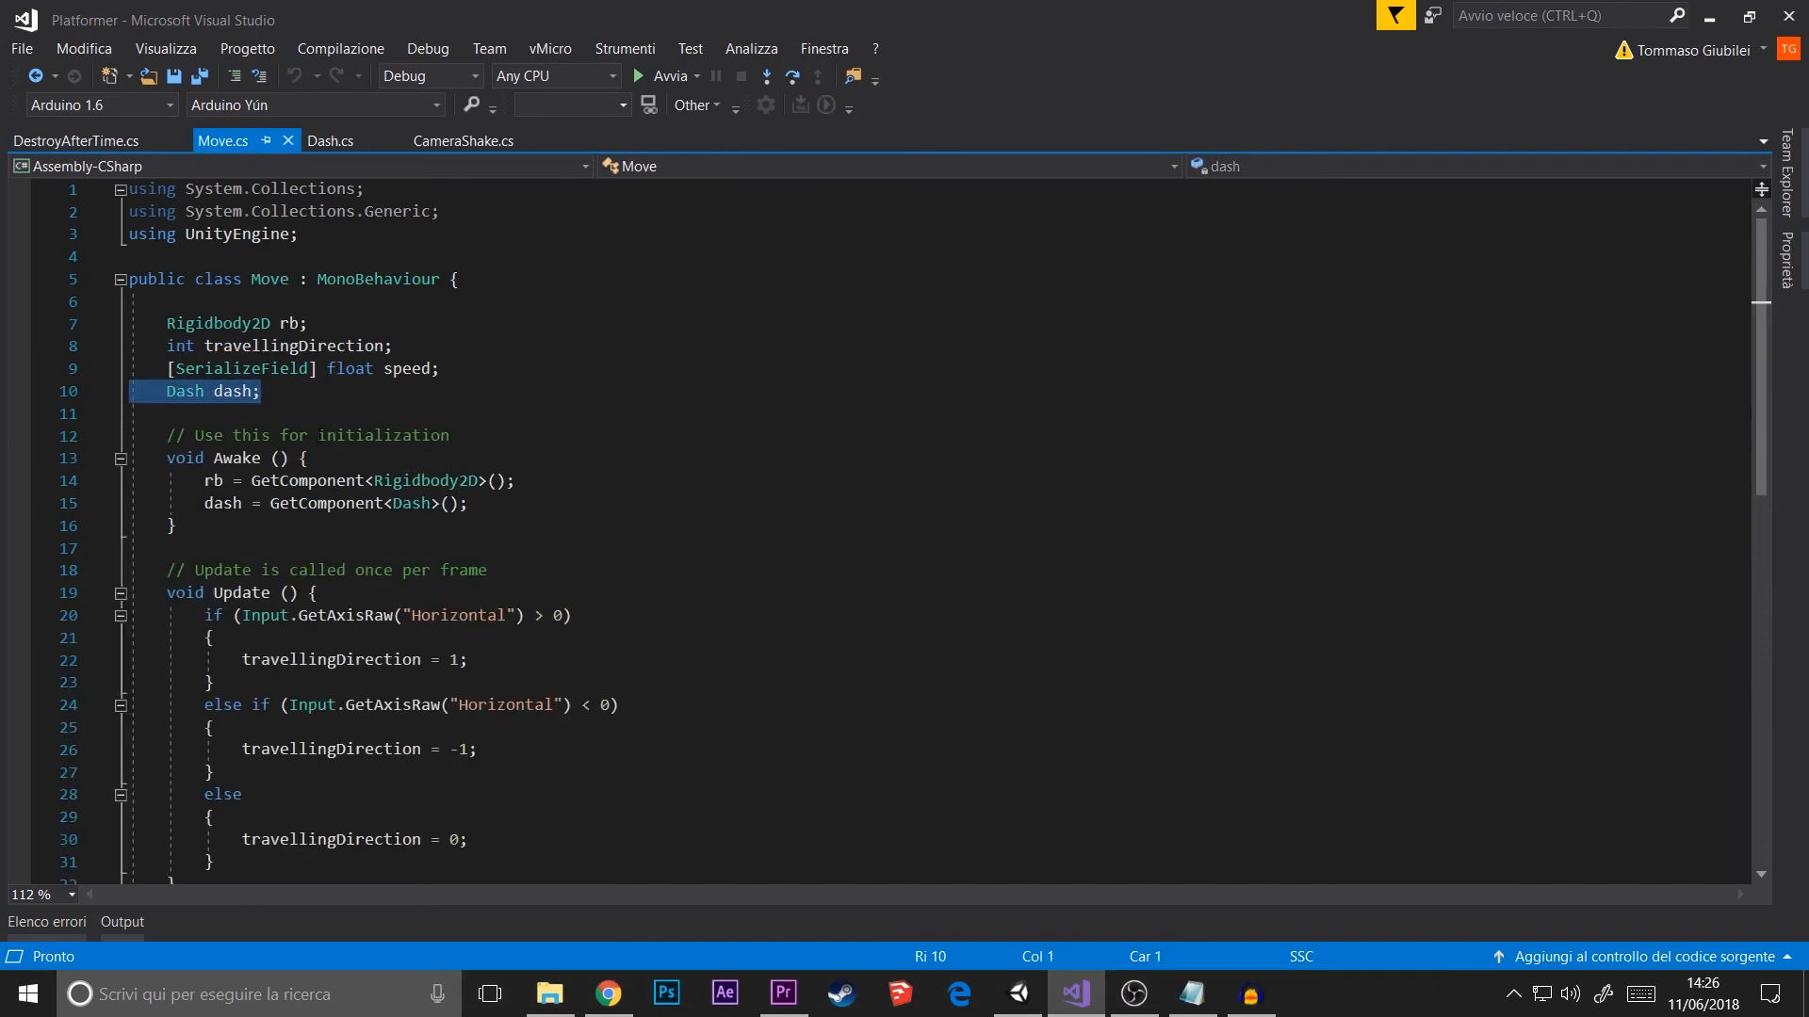